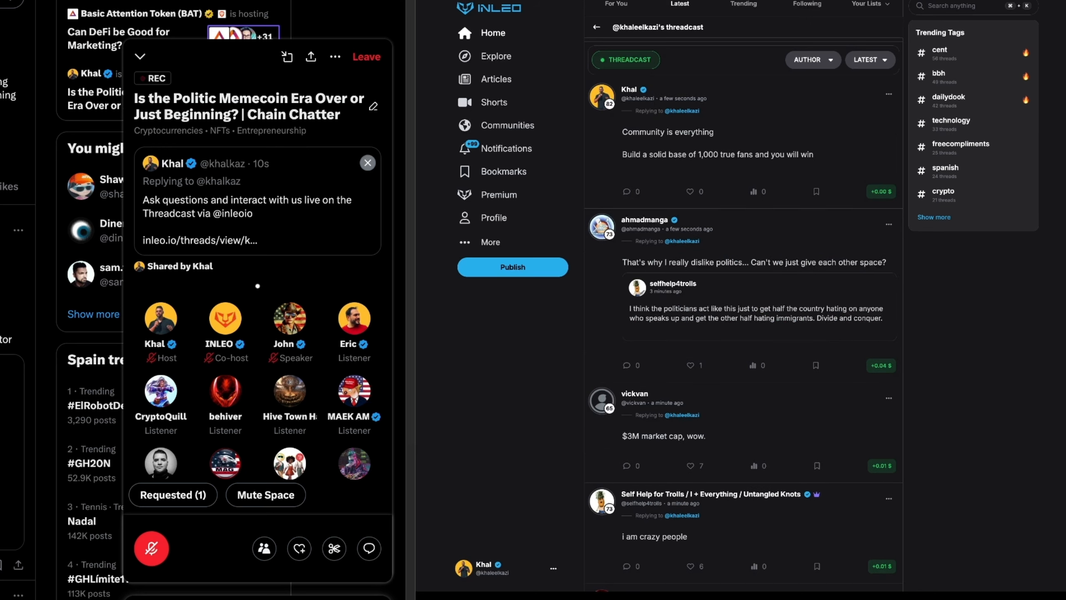
pyautogui.moveTo(693, 367)
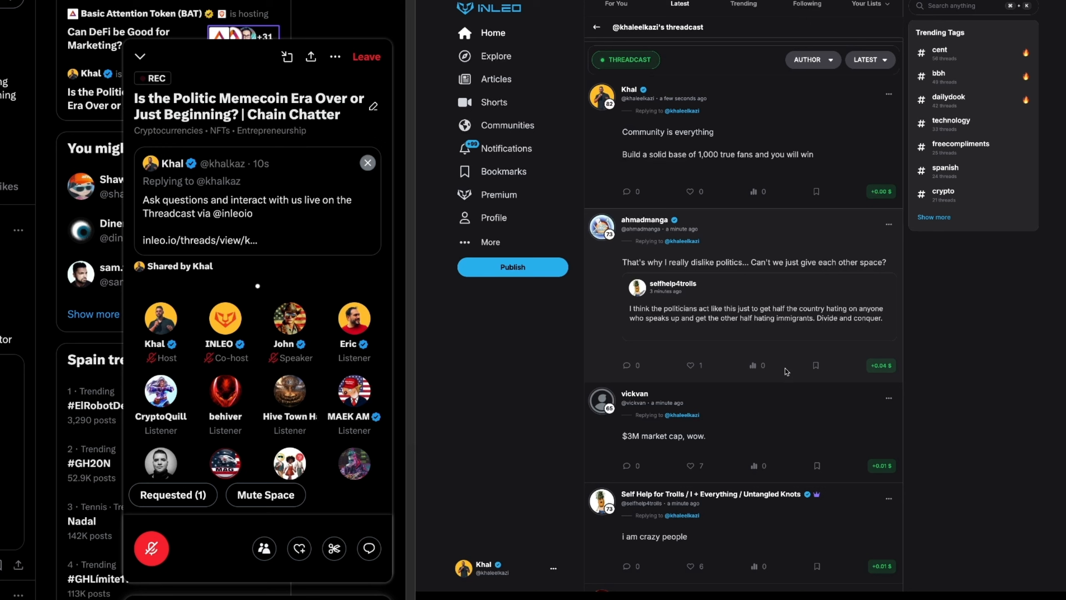
pyautogui.moveTo(801, 368)
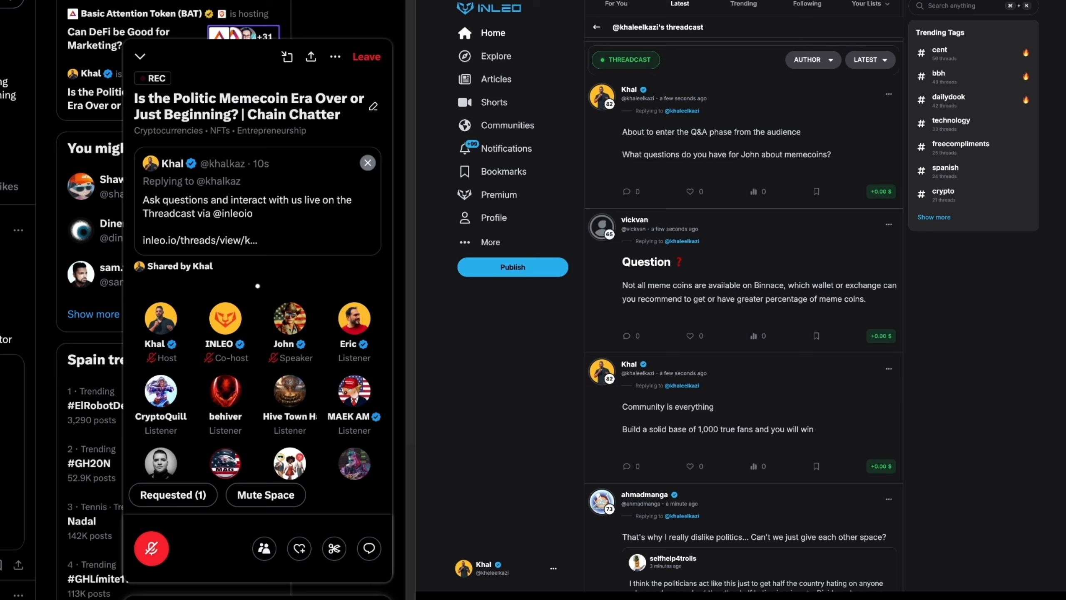
pyautogui.scroll(3)
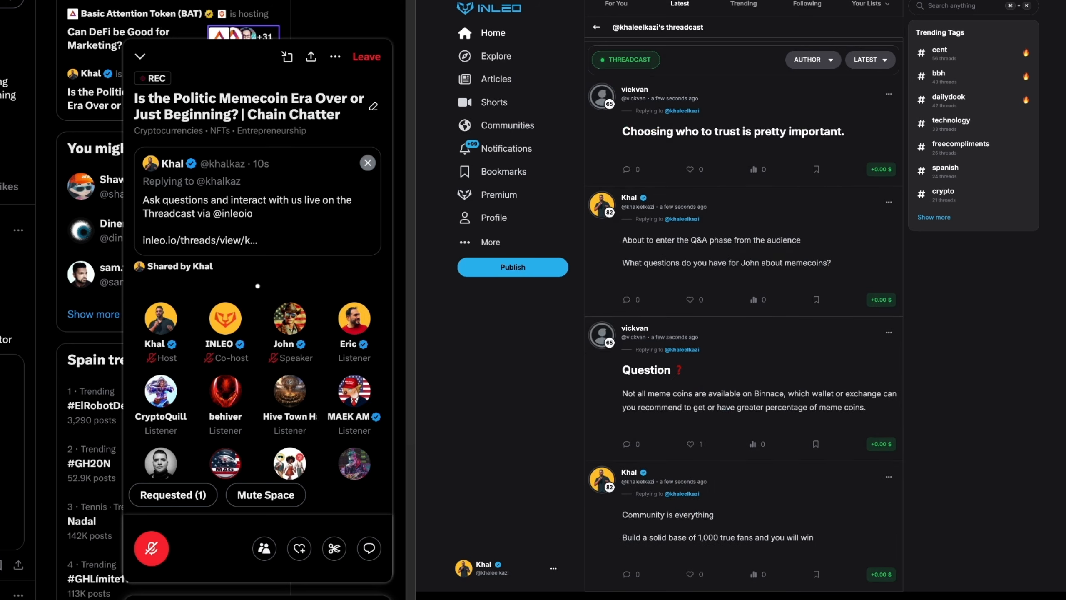